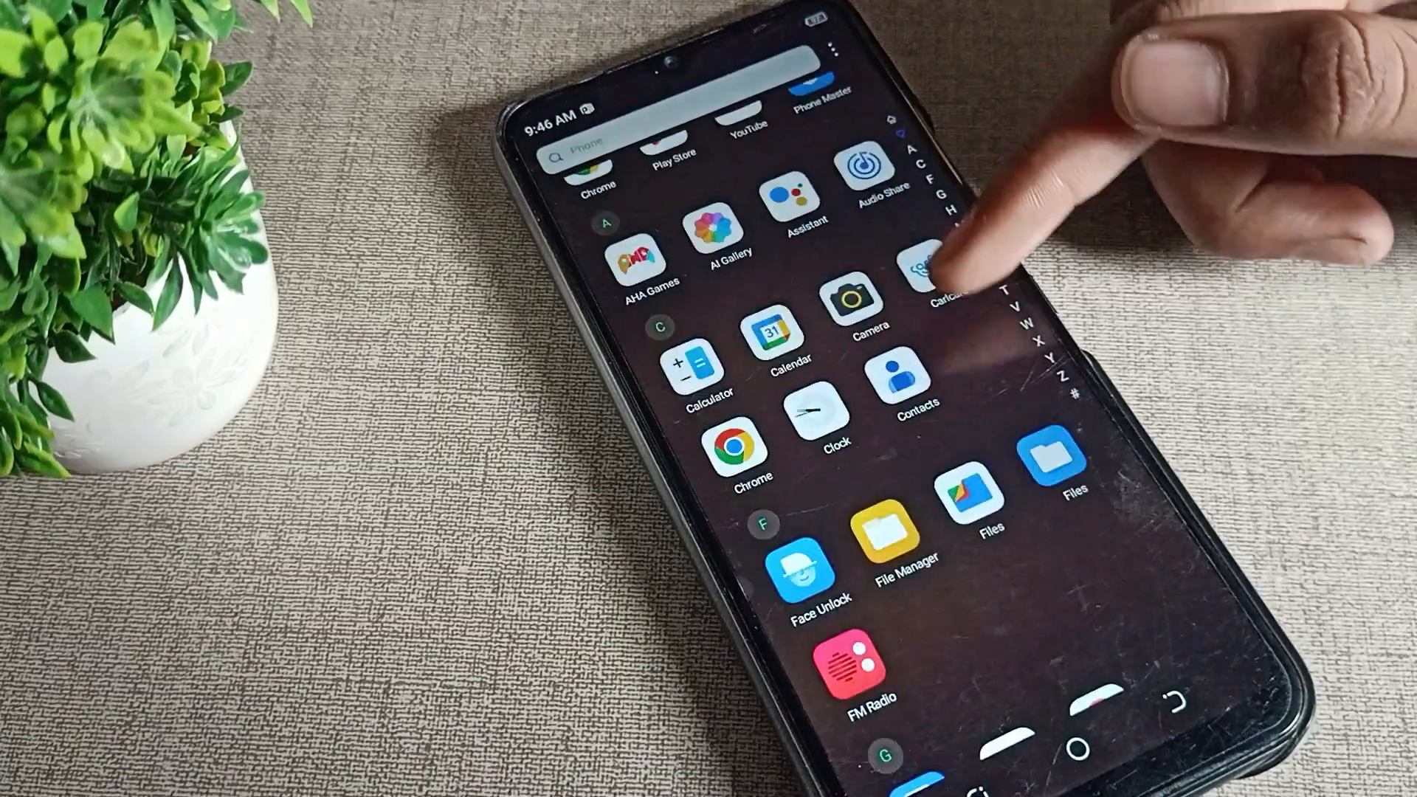
pyautogui.scroll(-3)
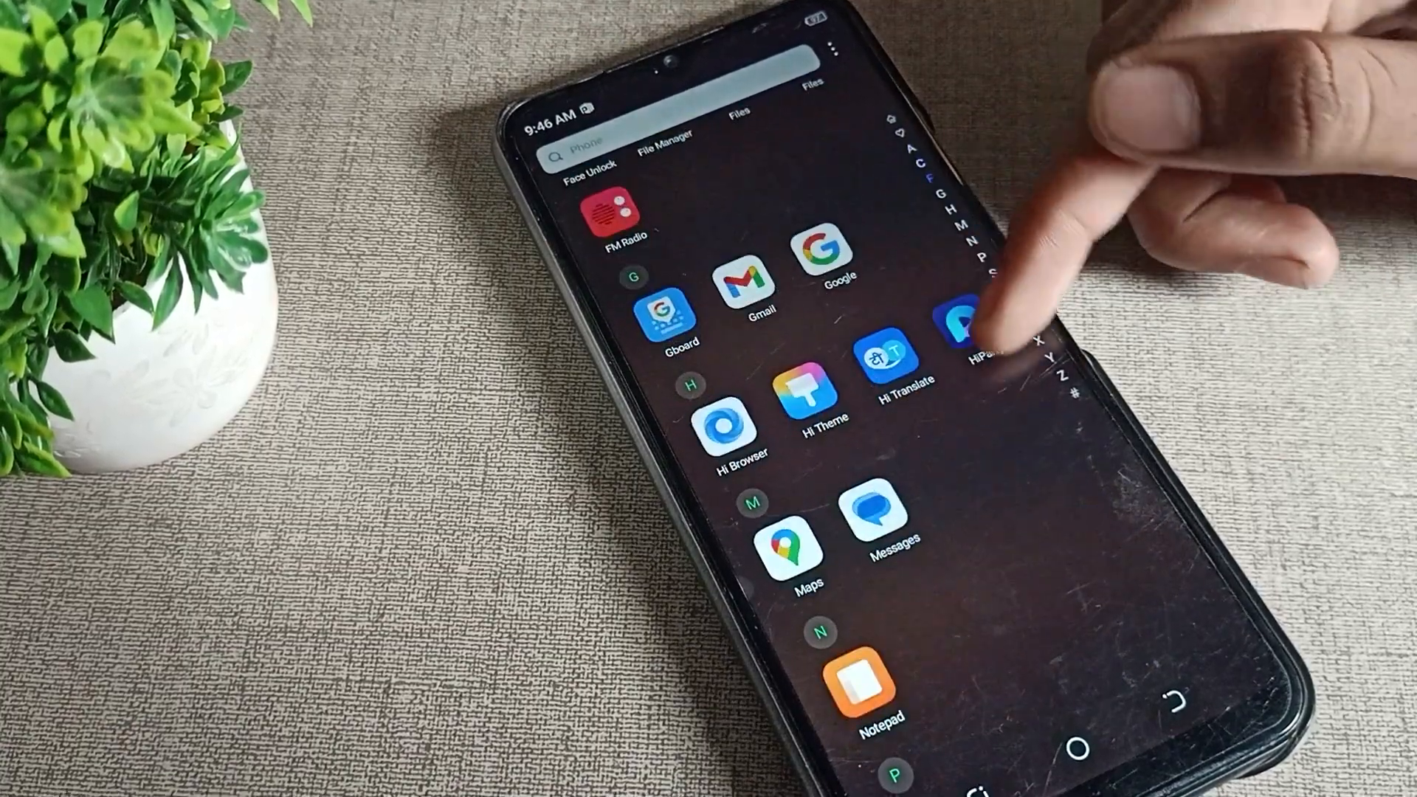
pyautogui.scroll(-3)
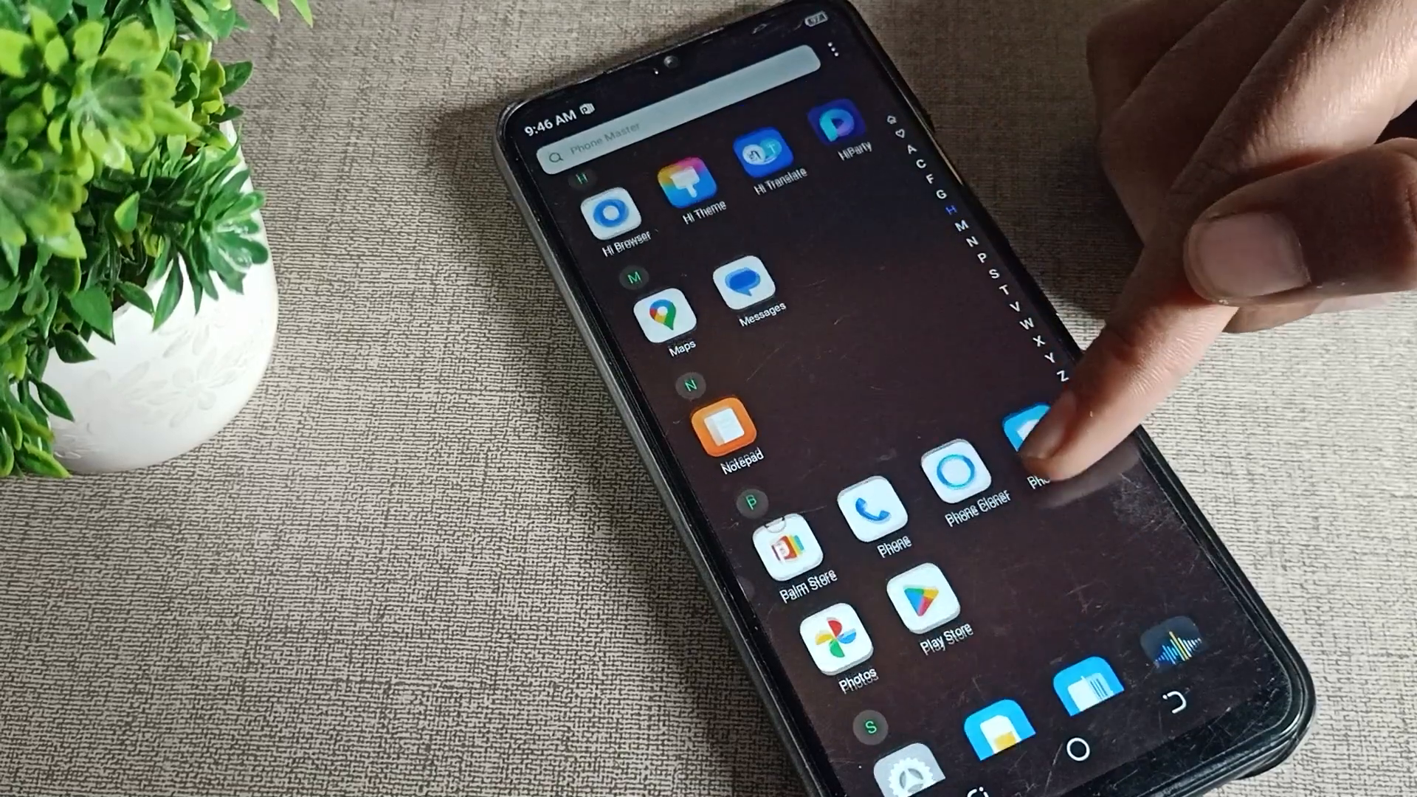
pyautogui.scroll(3)
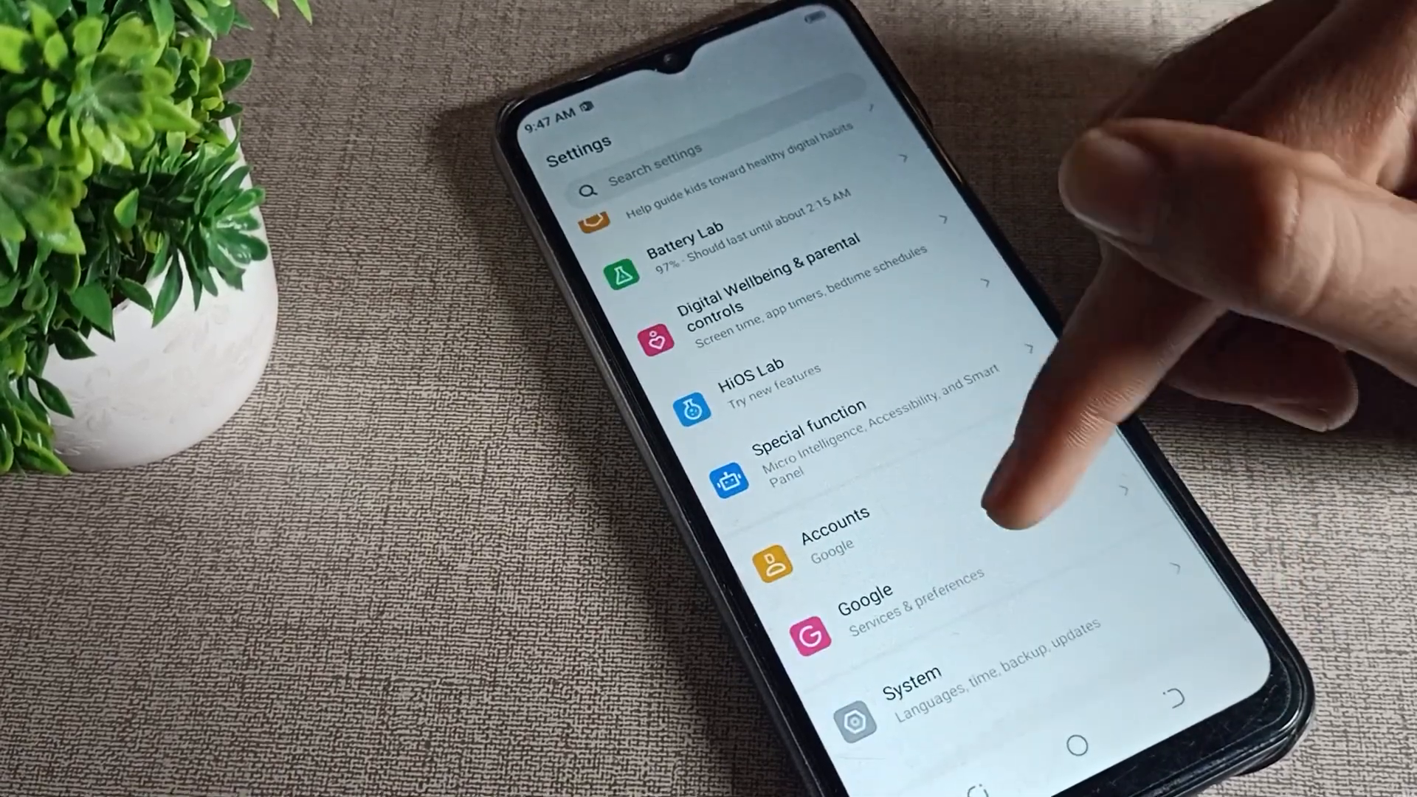
pyautogui.scroll(-3)
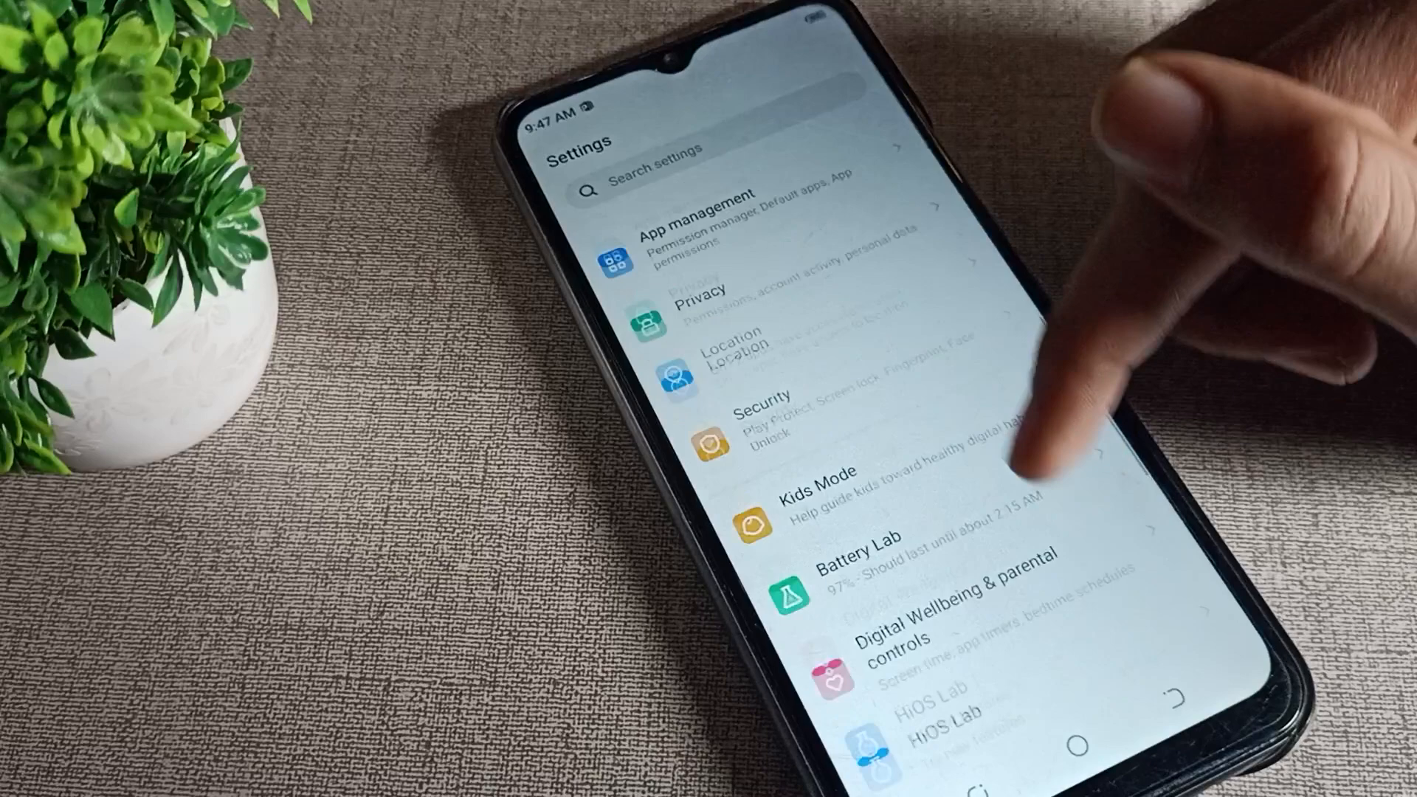